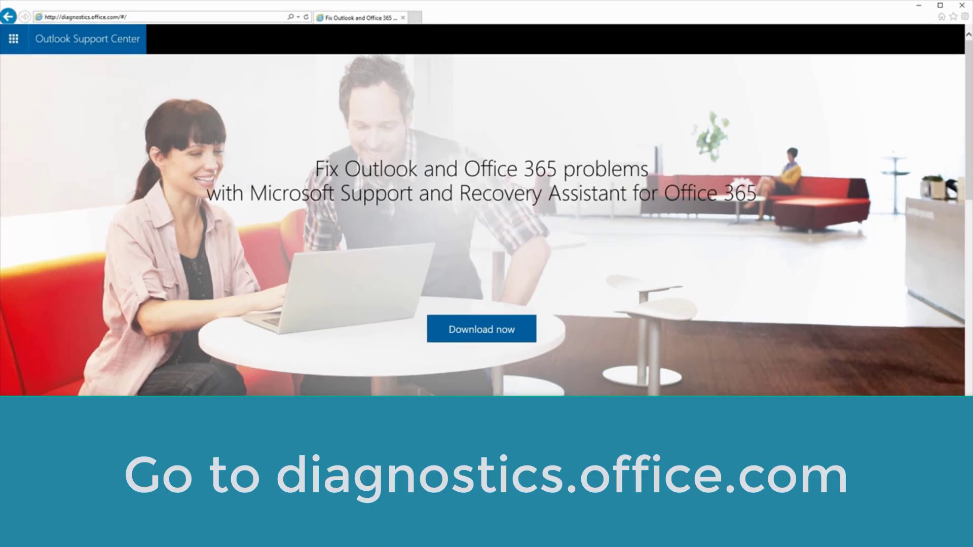
{"action": "mouse_move", "coordinate": [559, 291]}
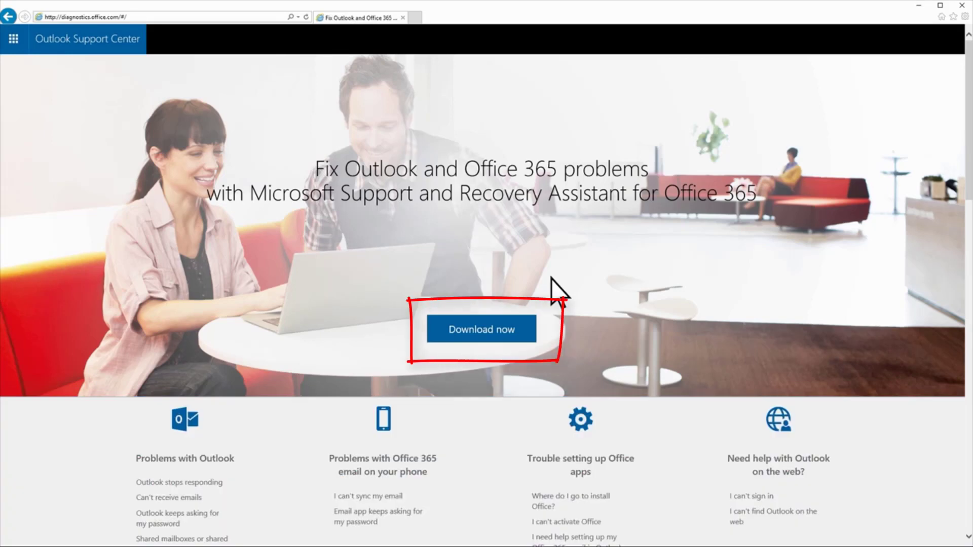
Step: Download SetupProd.exe from diagnostics.office.com and run it from the download bar
{"action": "left_click", "coordinate": [480, 329]}
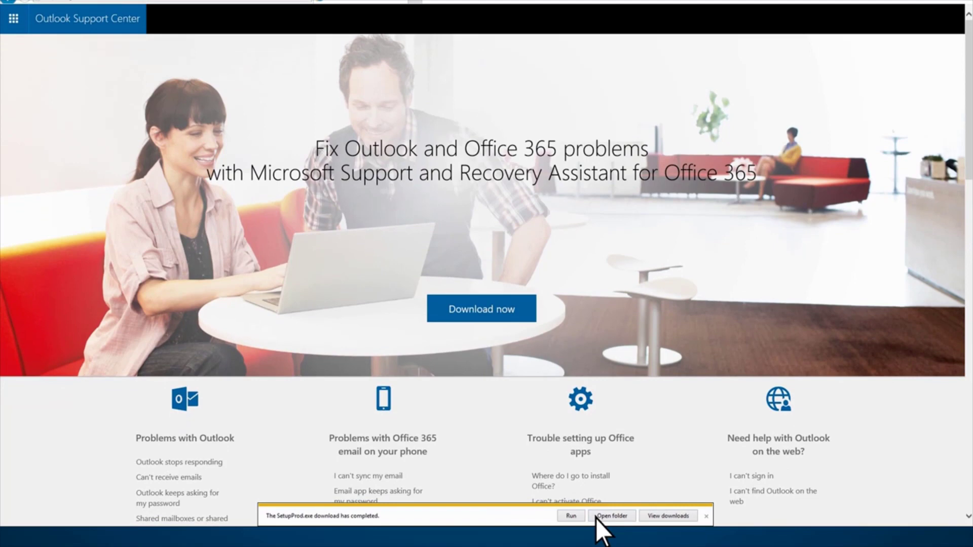
{"action": "left_click", "coordinate": [570, 516]}
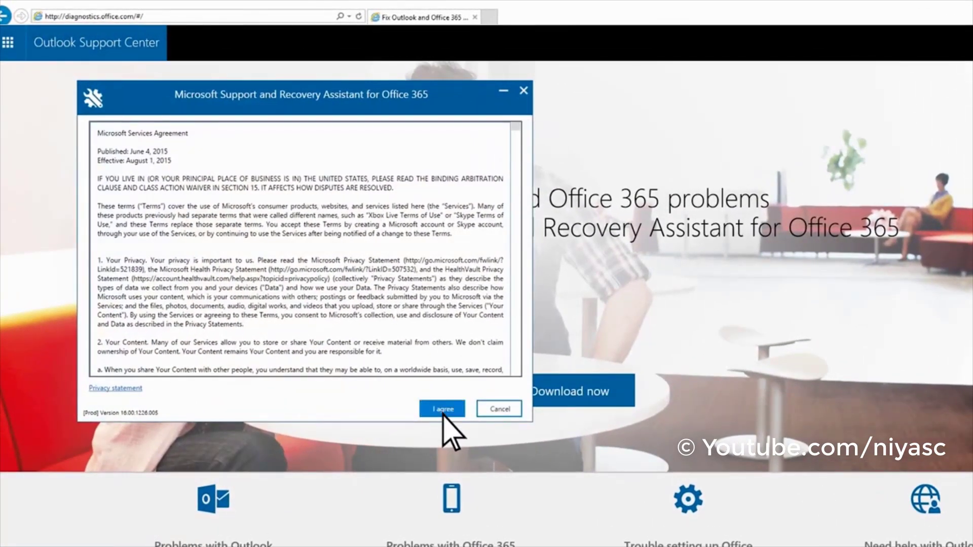
Step: Accept the services agreement and report needing help setting up Office 365 email in Outlook
{"action": "left_click", "coordinate": [442, 408]}
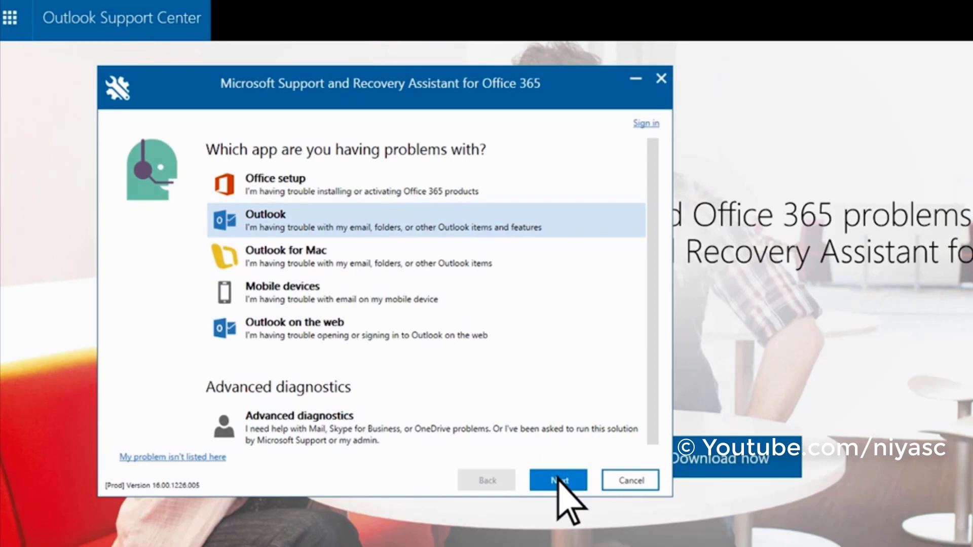
{"action": "left_click", "coordinate": [557, 479]}
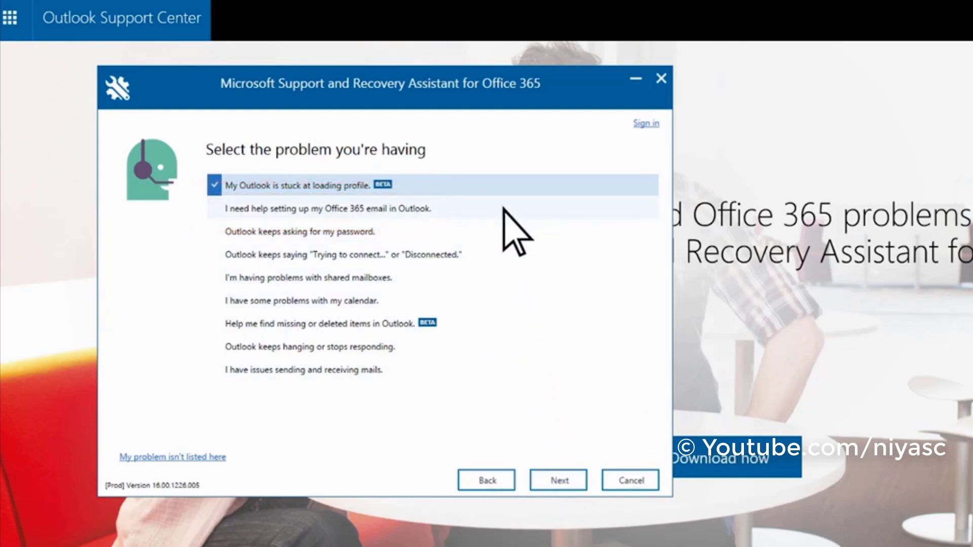
{"action": "left_click", "coordinate": [327, 208]}
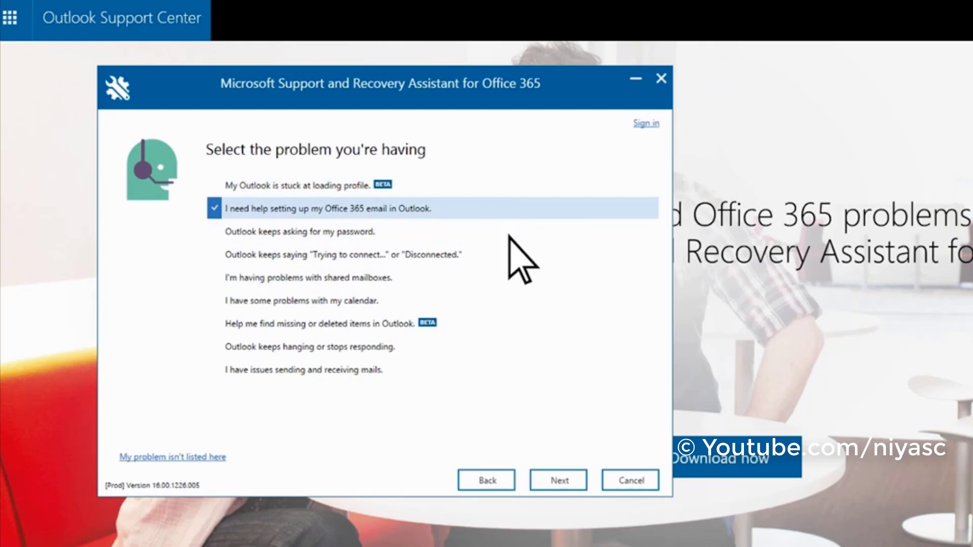
{"action": "left_click", "coordinate": [557, 479]}
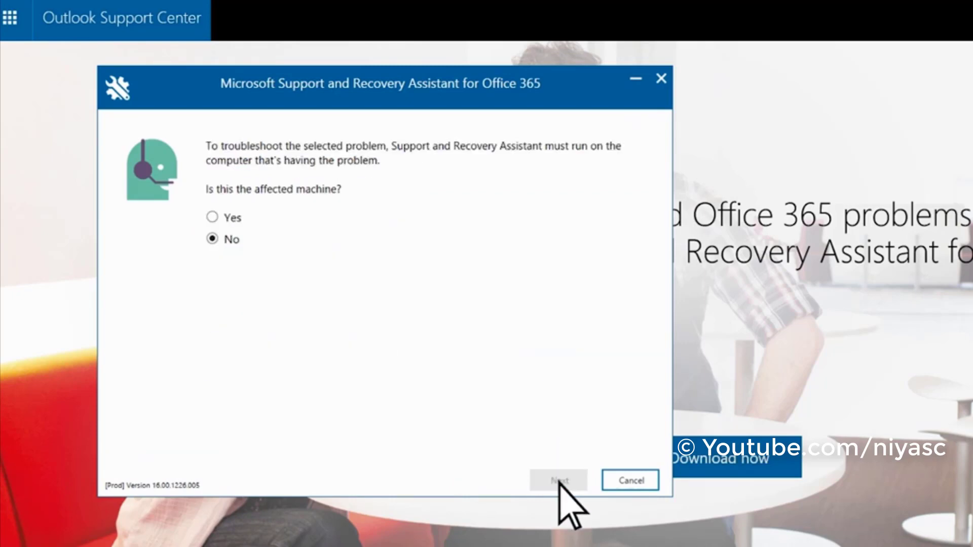
Step: Answer Yes, this is the affected machine, and continue to the Office 365 sign-in
{"action": "left_click", "coordinate": [212, 217]}
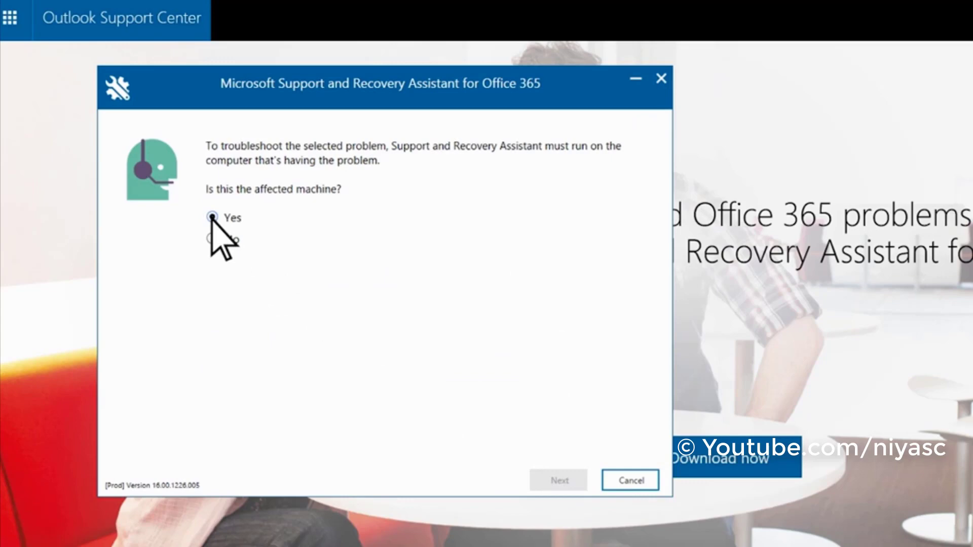
{"action": "left_click", "coordinate": [212, 217]}
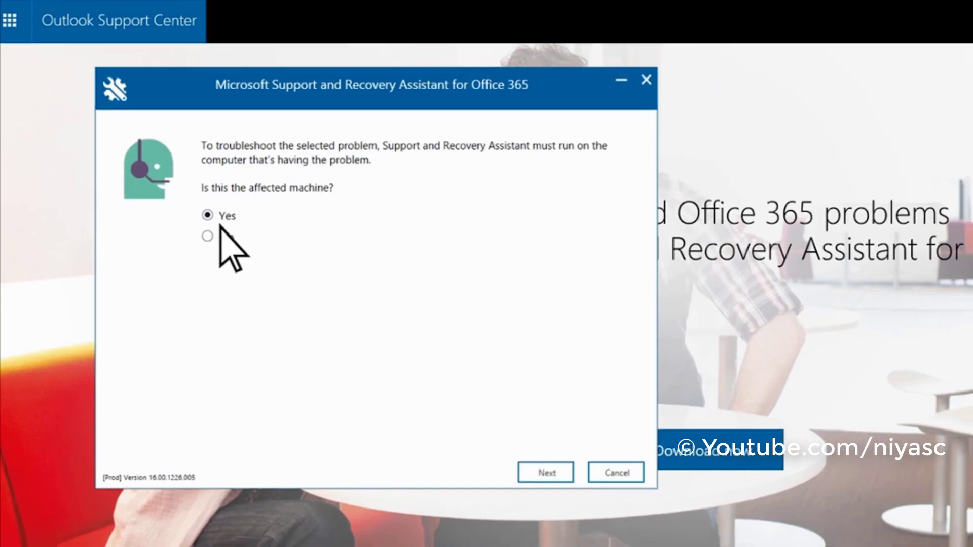
{"action": "left_click", "coordinate": [545, 472]}
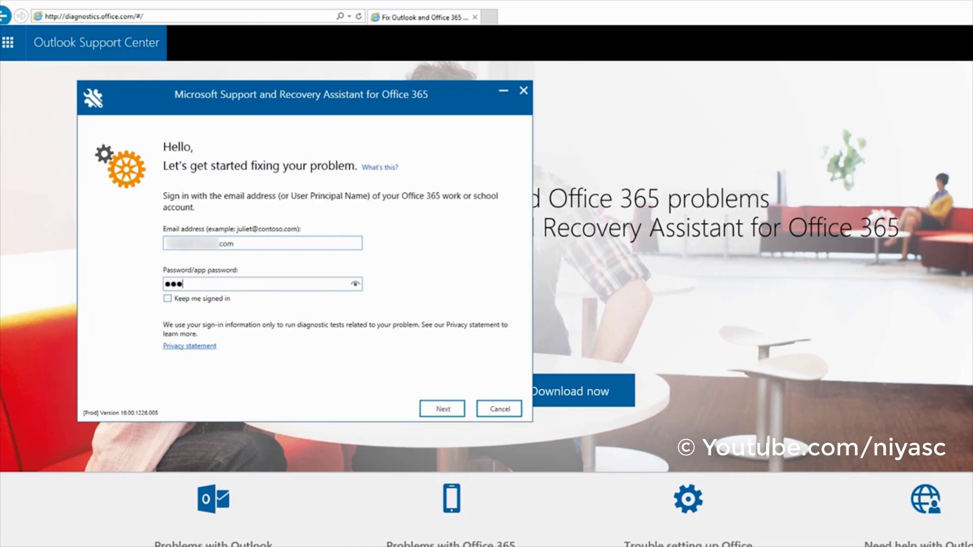
Step: Sign in with the work account, going back to retype the password after the first rejection
{"action": "left_click", "coordinate": [442, 408]}
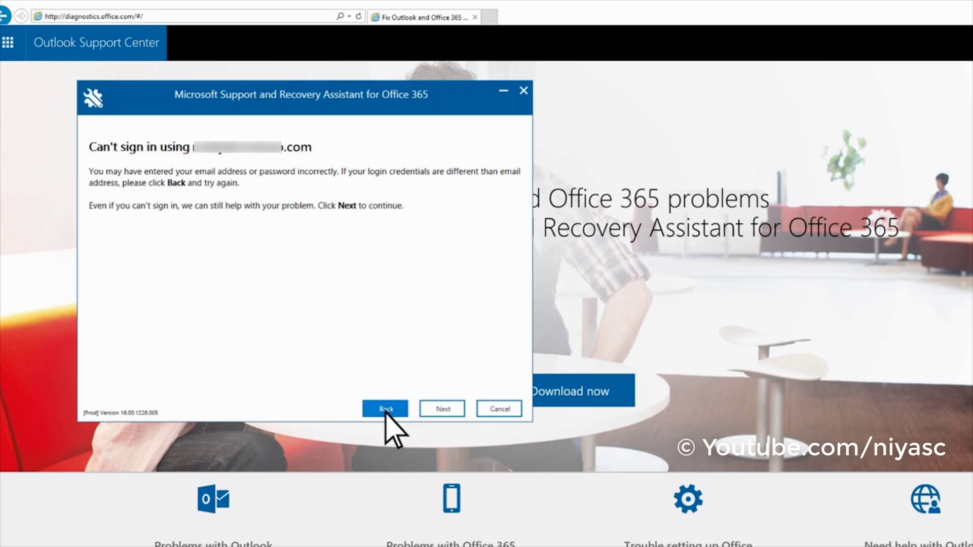
{"action": "left_click", "coordinate": [385, 408]}
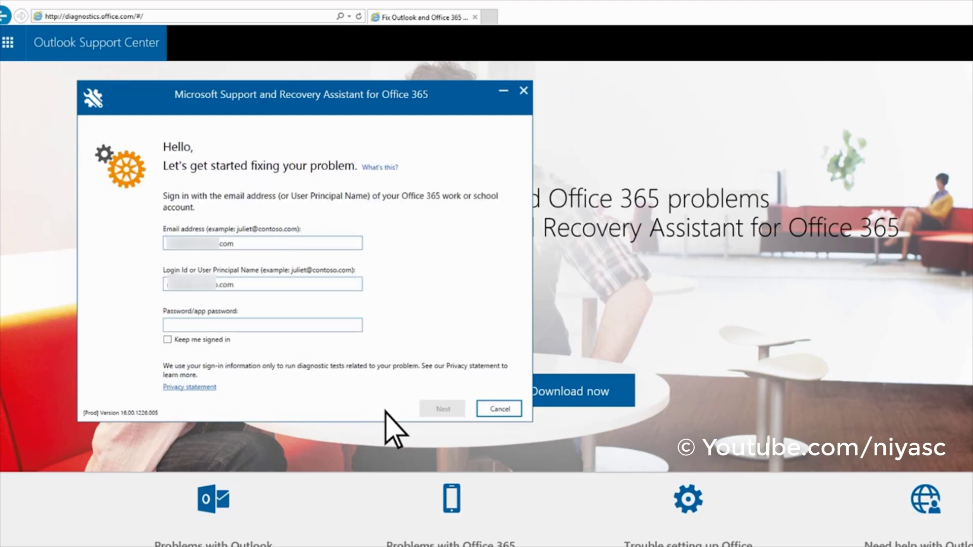
{"action": "type", "text": "password"}
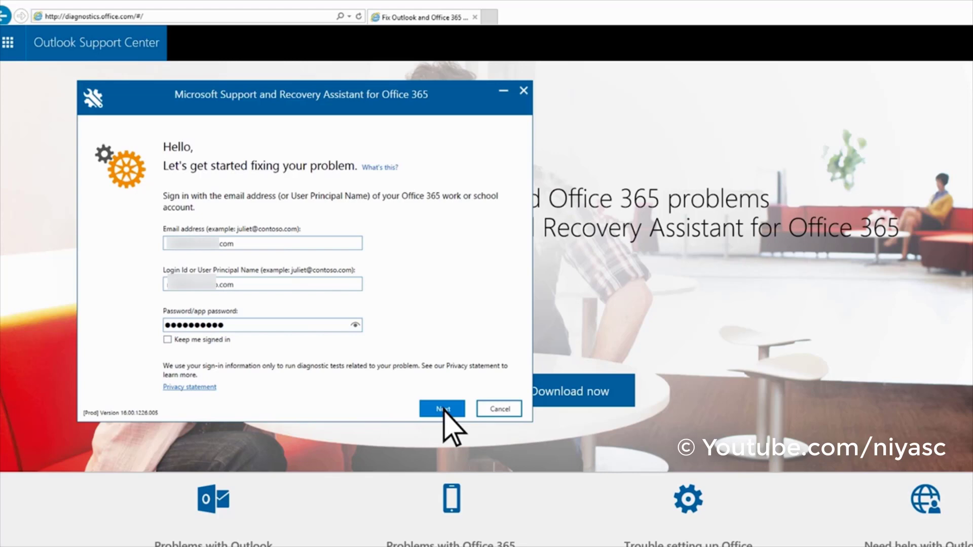
{"action": "left_click", "coordinate": [442, 409]}
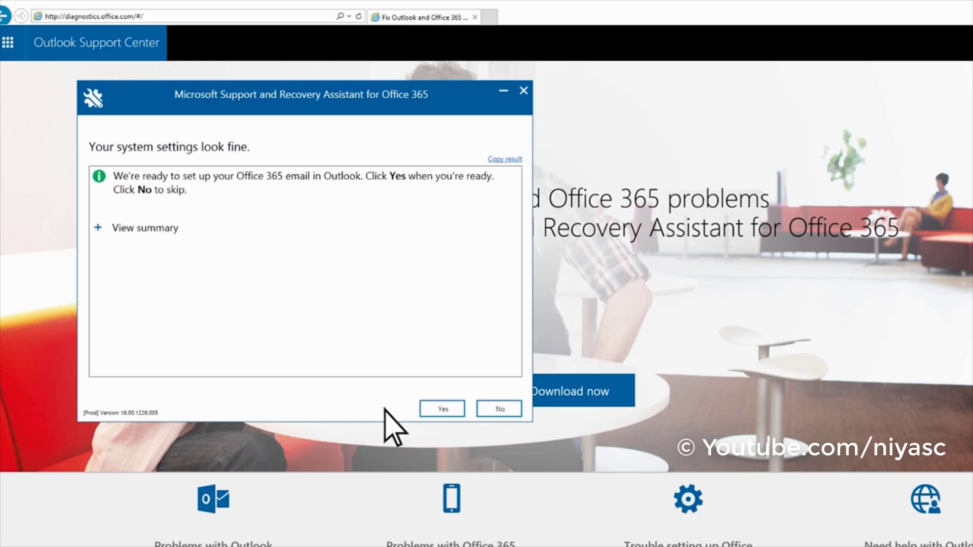
Step: Agree to set up the email and create the Outlook profile with the suggested name Molly
{"action": "left_click", "coordinate": [441, 408]}
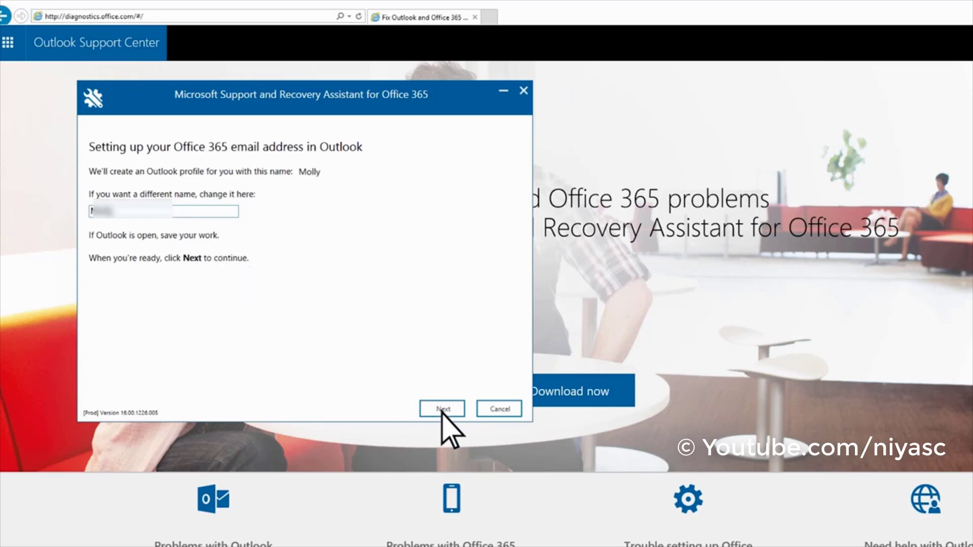
{"action": "left_click", "coordinate": [441, 408]}
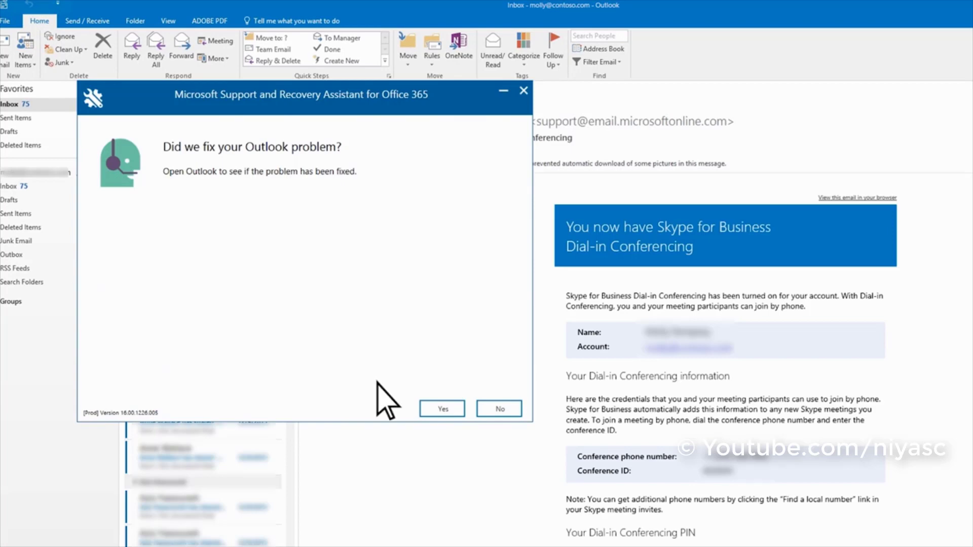
Step: Confirm Yes, the Outlook problem is fixed, closing the assistant over the new inbox
{"action": "left_click", "coordinate": [441, 408]}
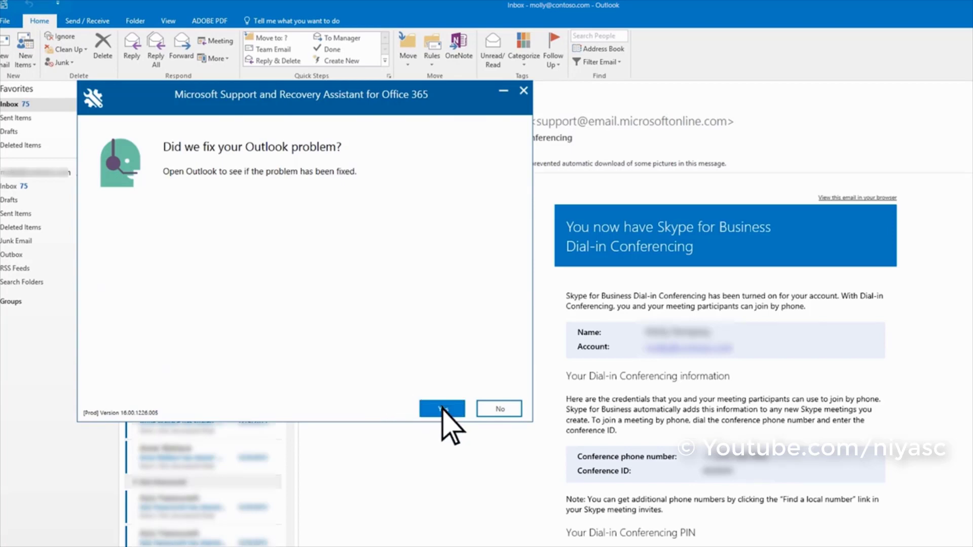
{"action": "left_click", "coordinate": [441, 408]}
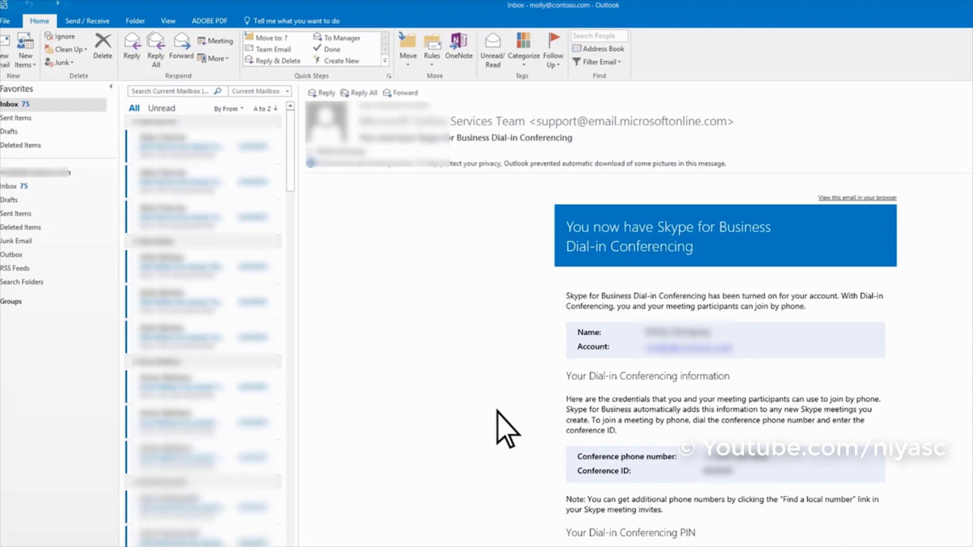